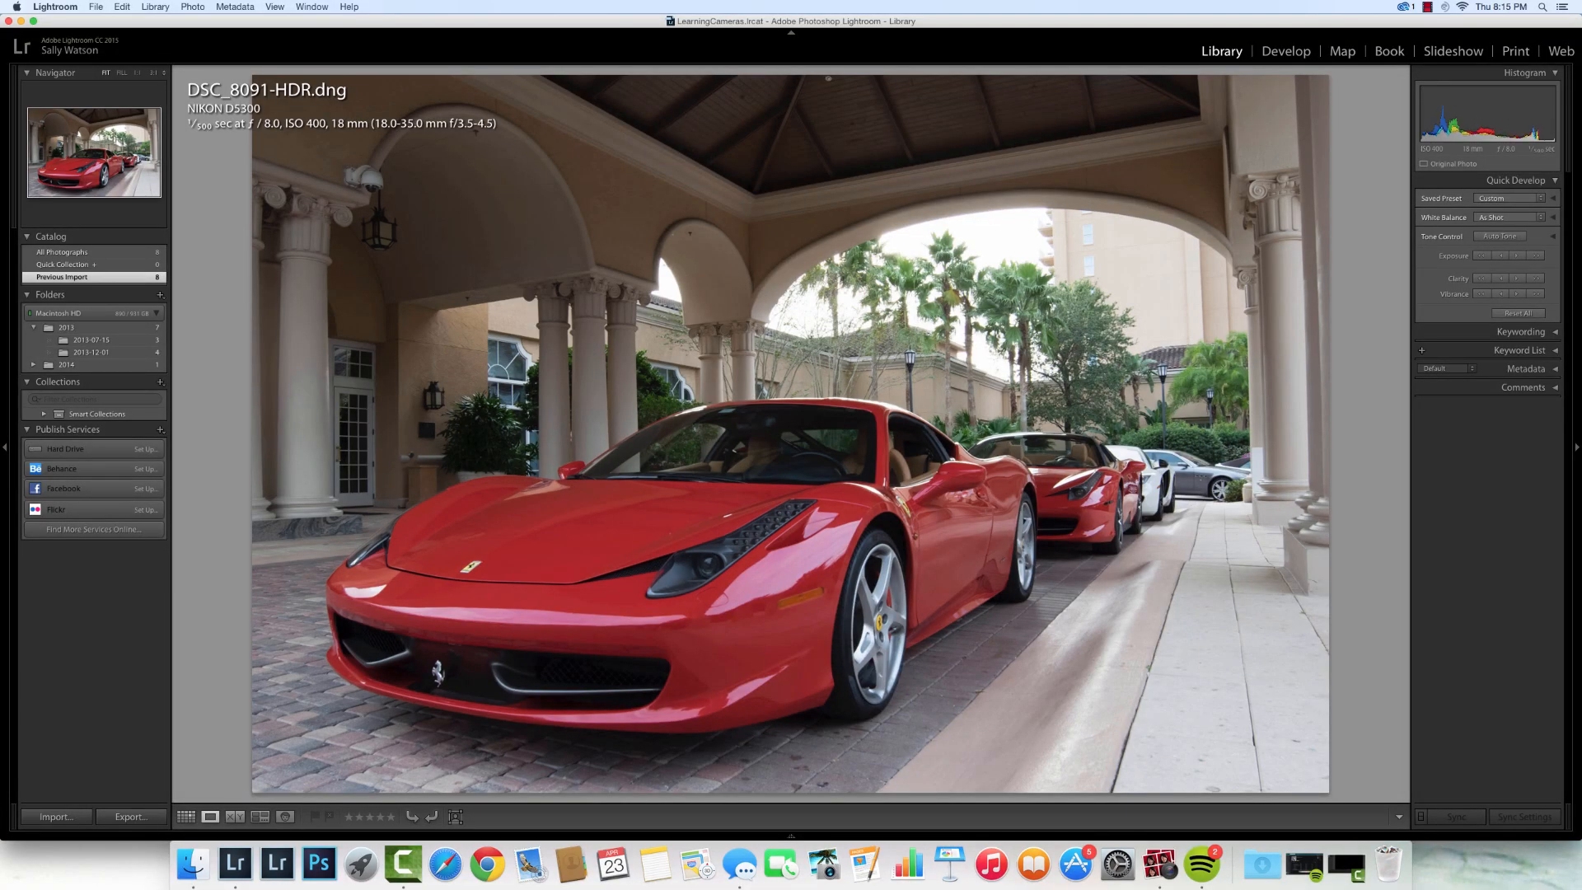
# - Bring the HDR DNG into Develop for the tonal edits (Highlights -97, Shadows +100, Clarity +41)
pyautogui.click(1285, 50)
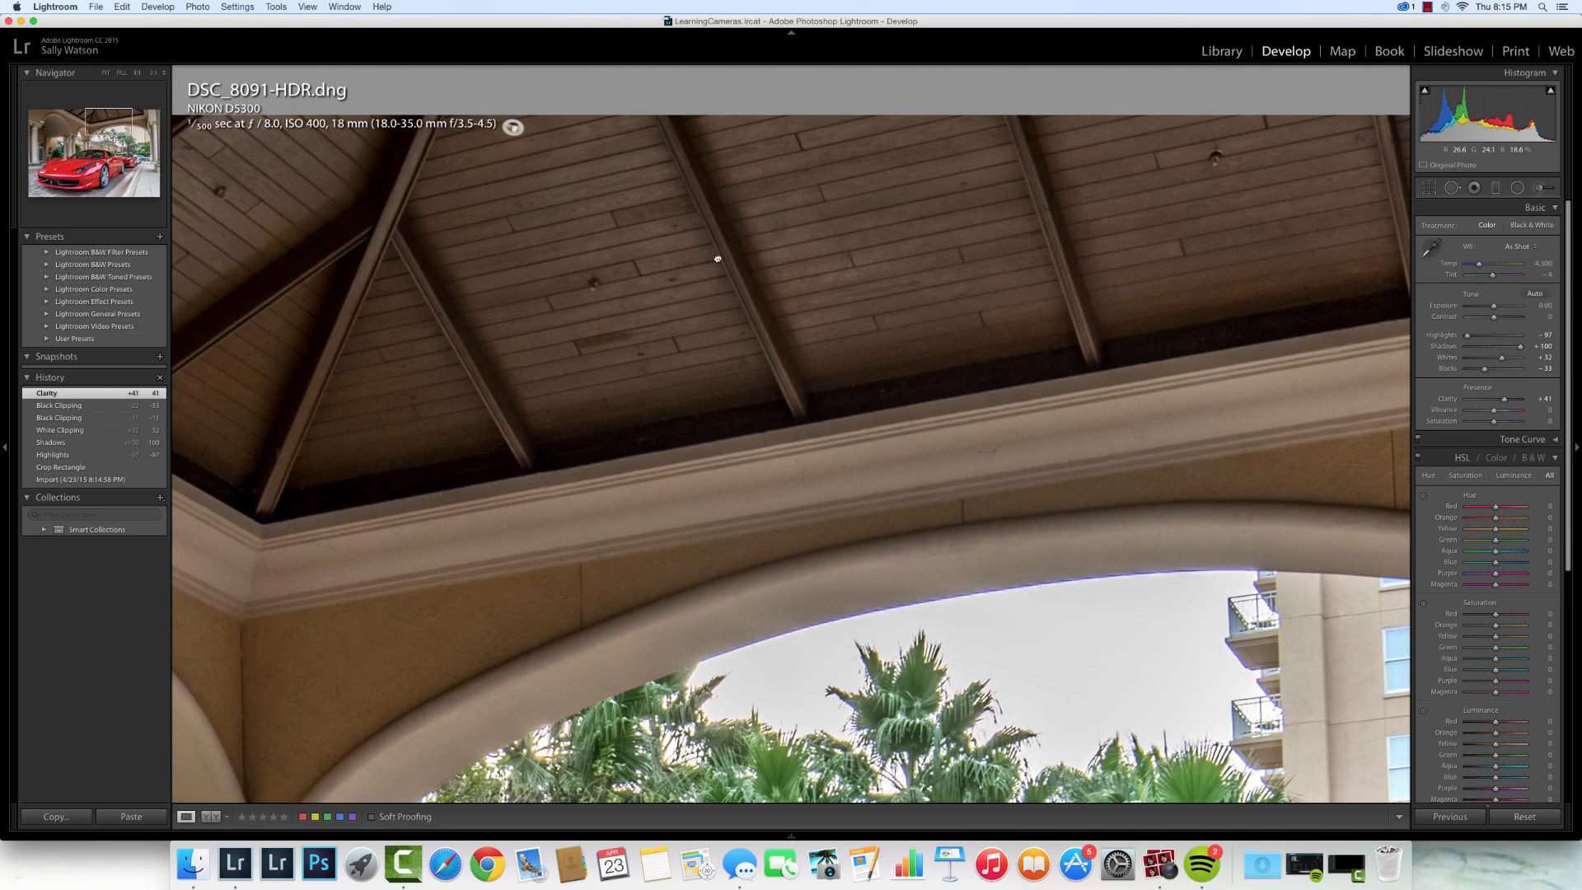
# - Return to Fit view and go back to the Library to show the original DSC_8089.NEF
pyautogui.click(104, 72)
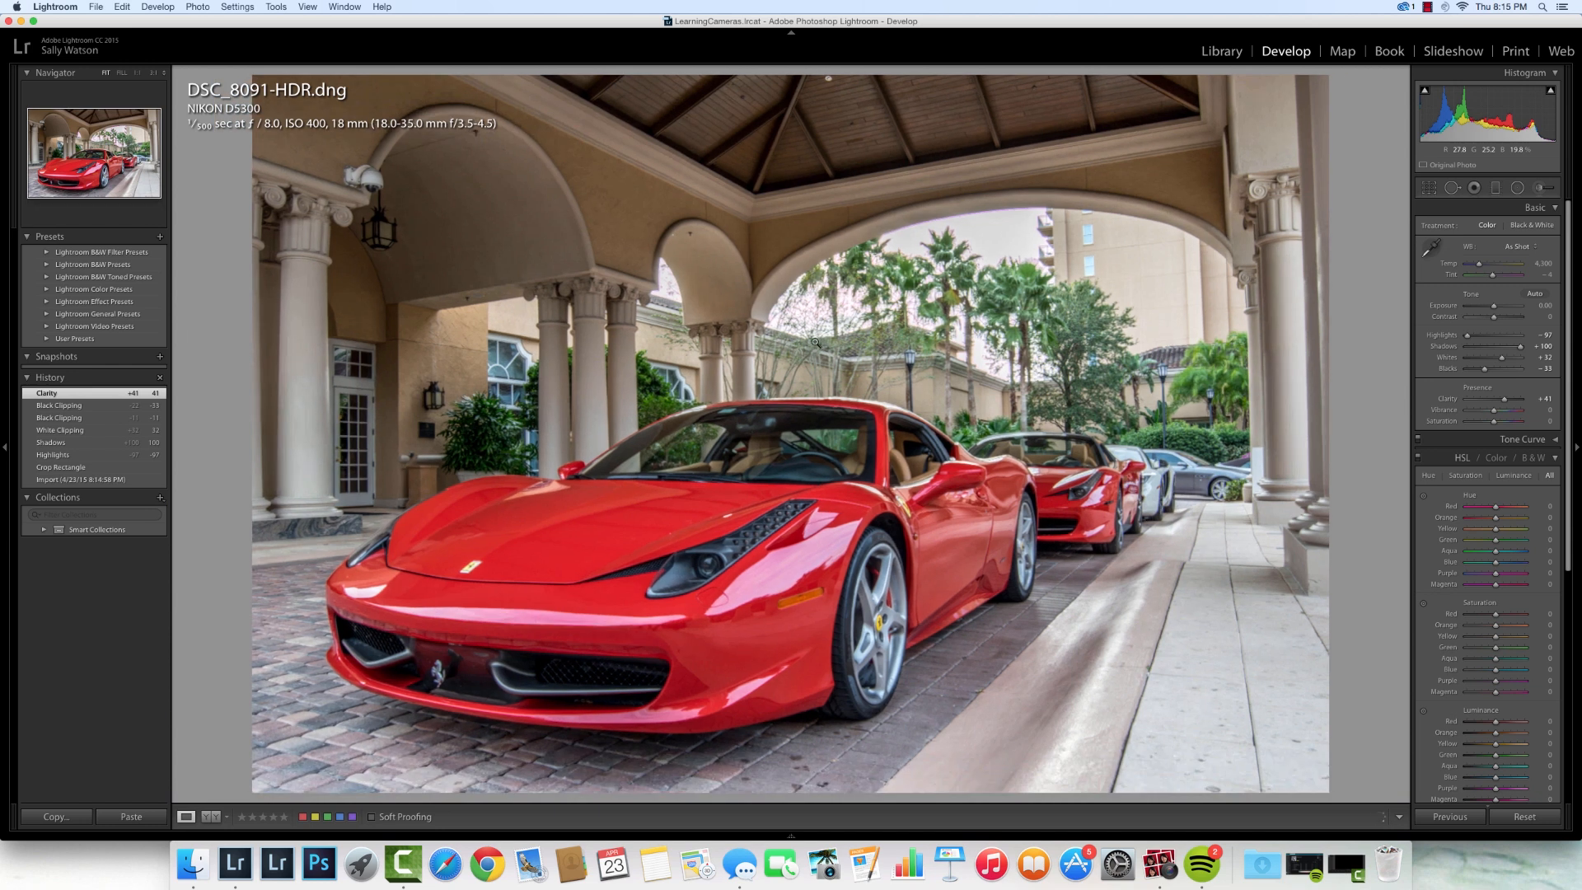
pyautogui.click(1220, 51)
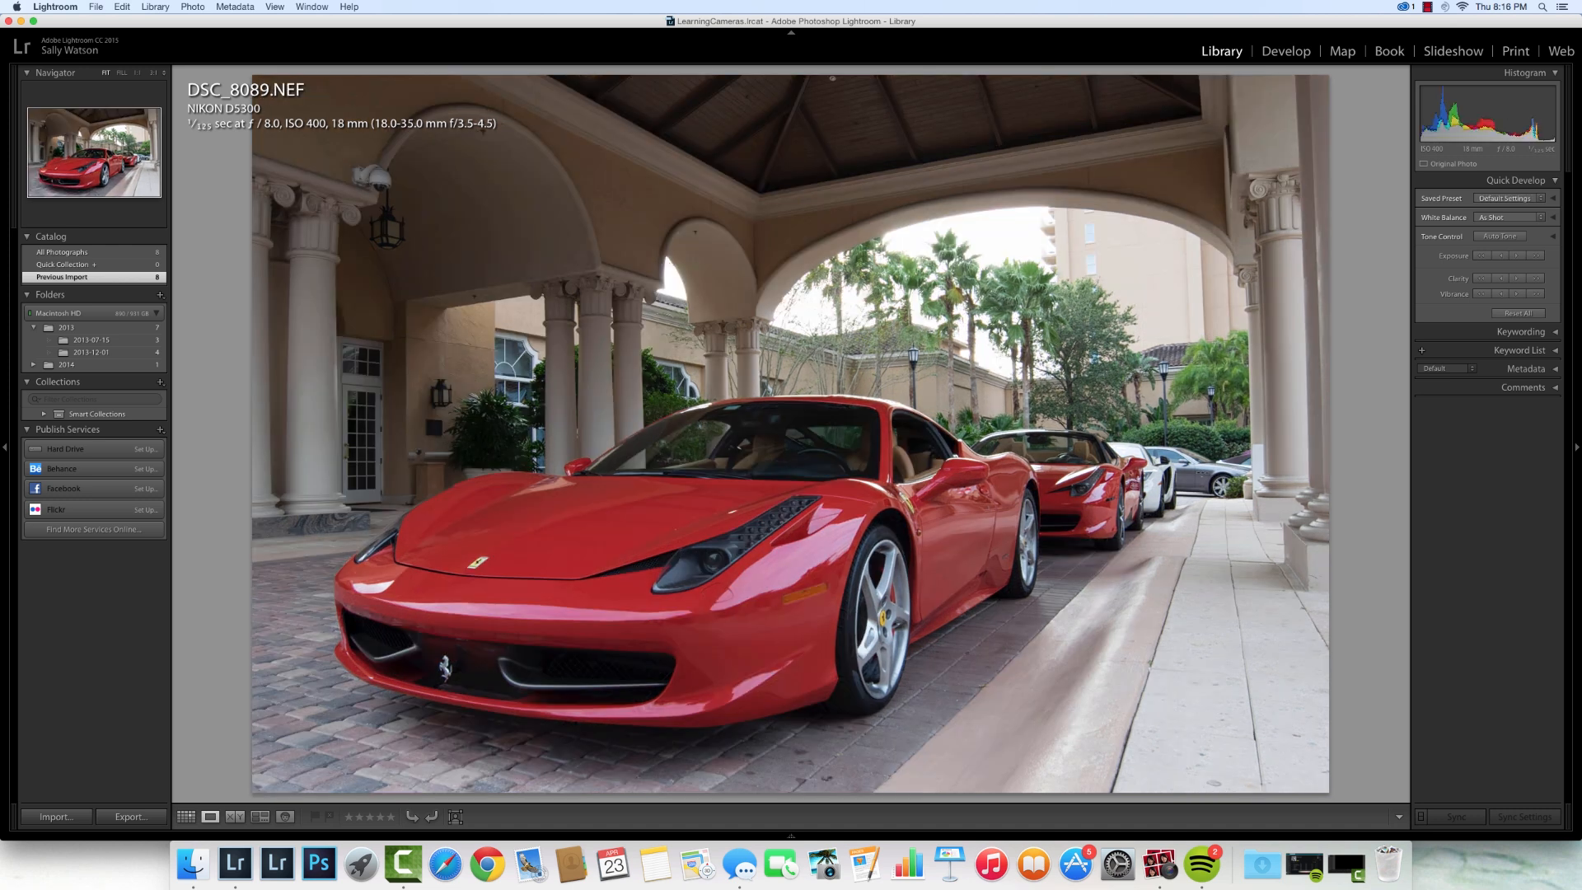
# - In Grid view, add the NEF to the selection and sync the HDR's develop settings onto it
pyautogui.click(185, 817)
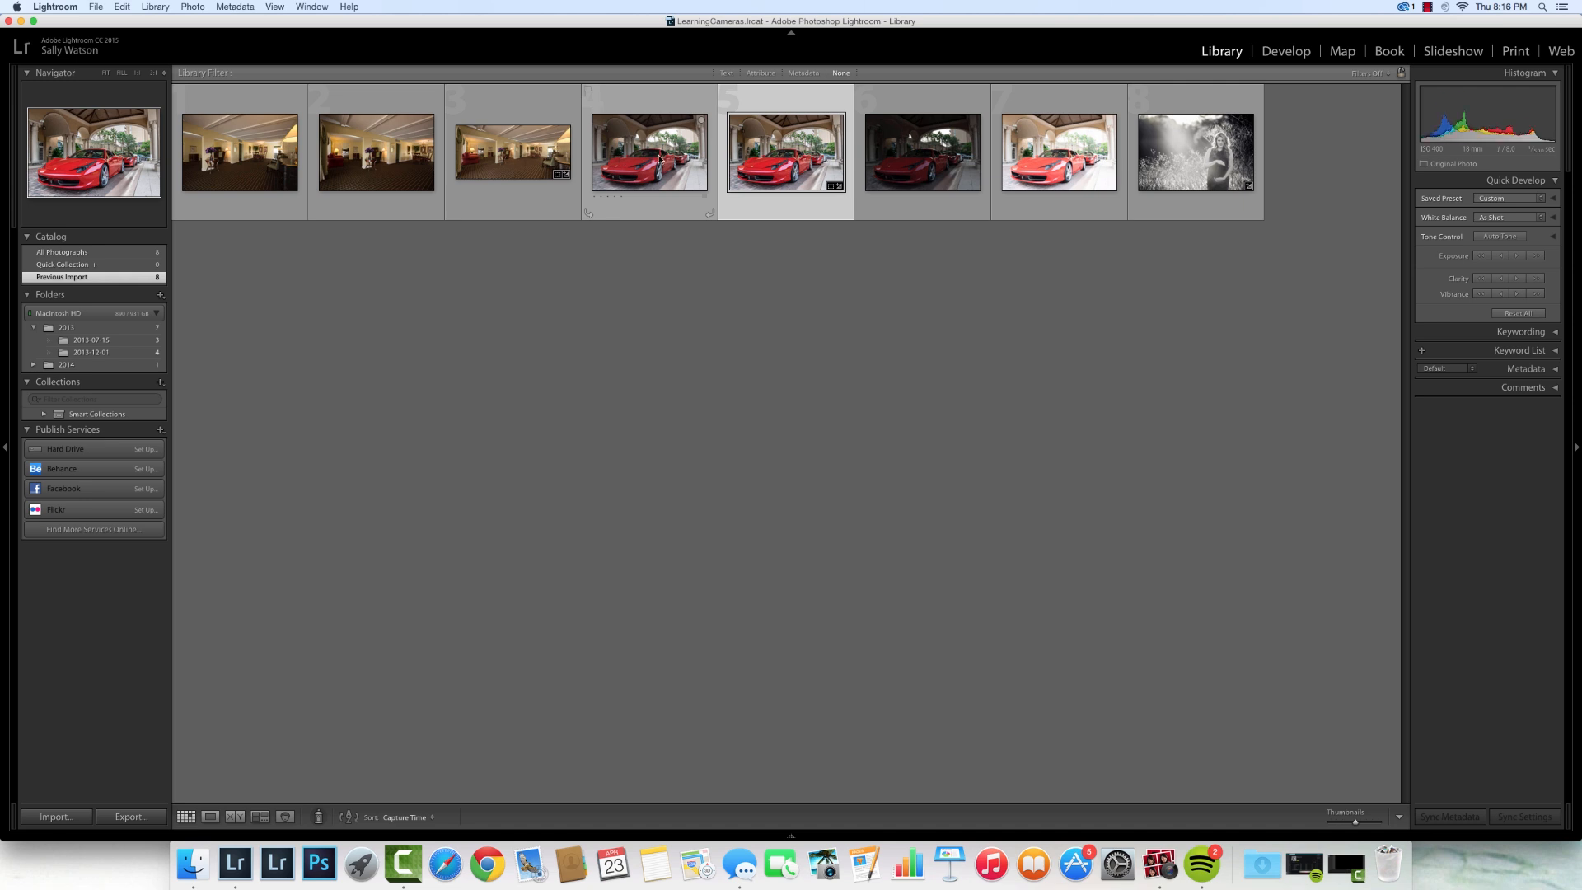
pyautogui.click(649, 152)
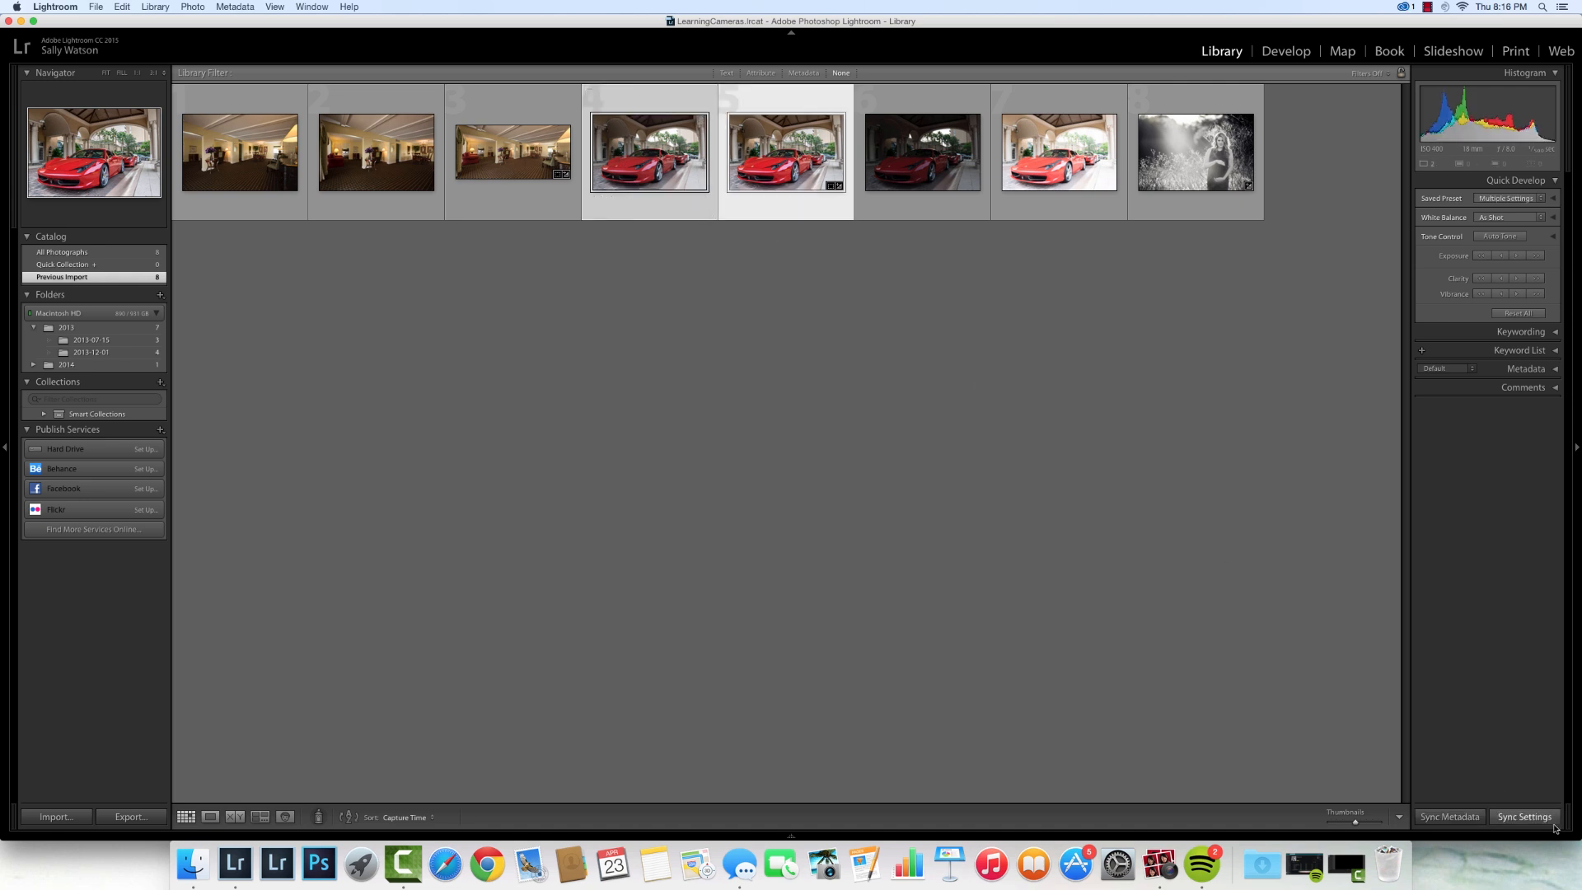
pyautogui.click(1524, 817)
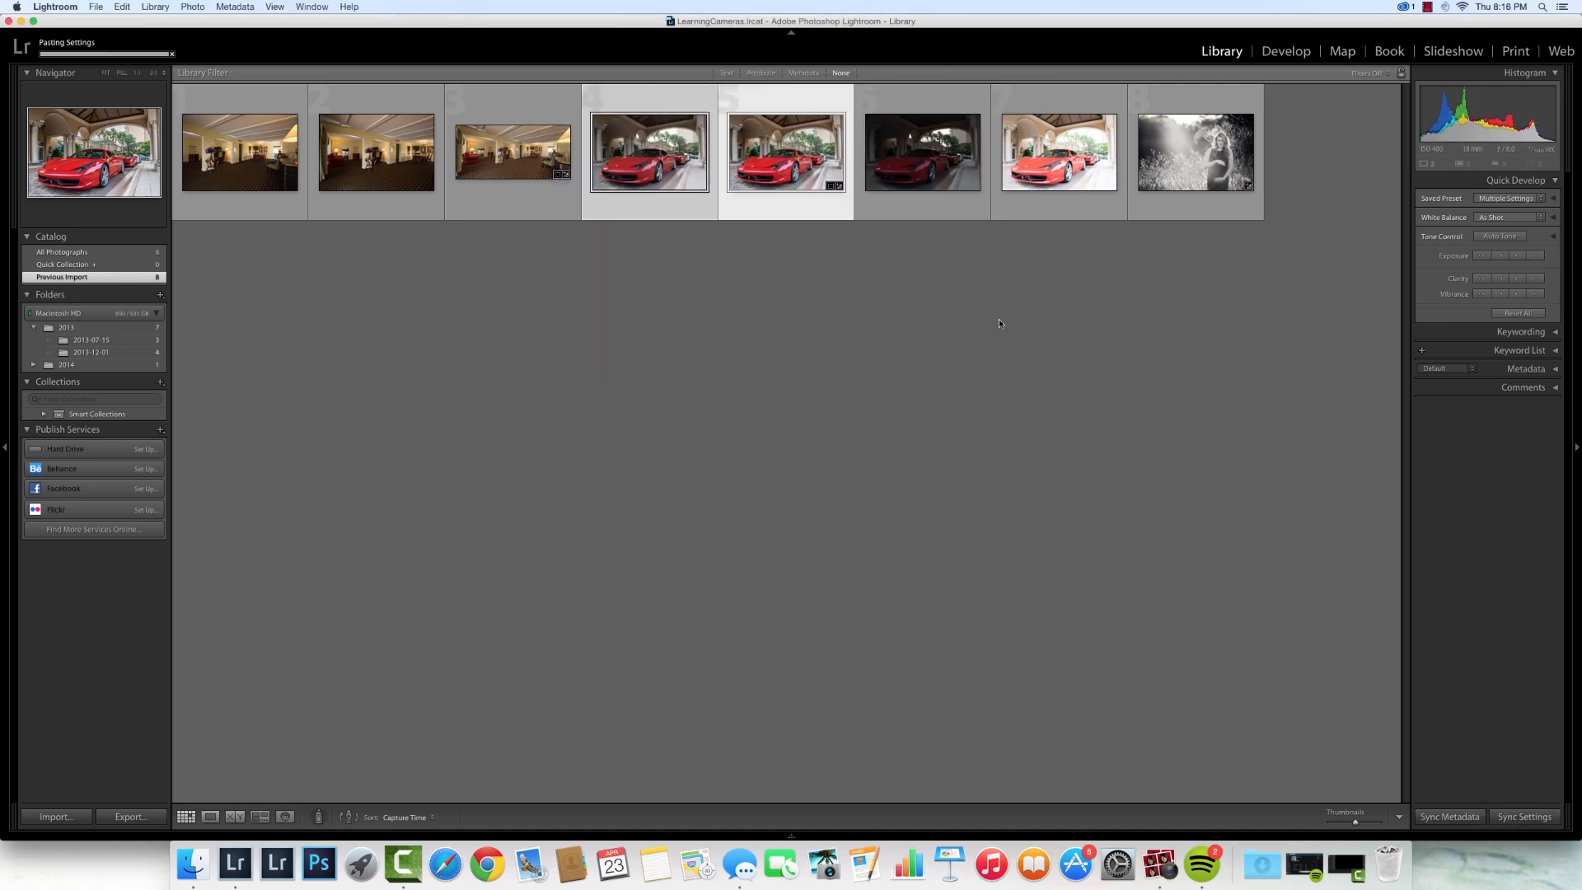
pyautogui.click(649, 153)
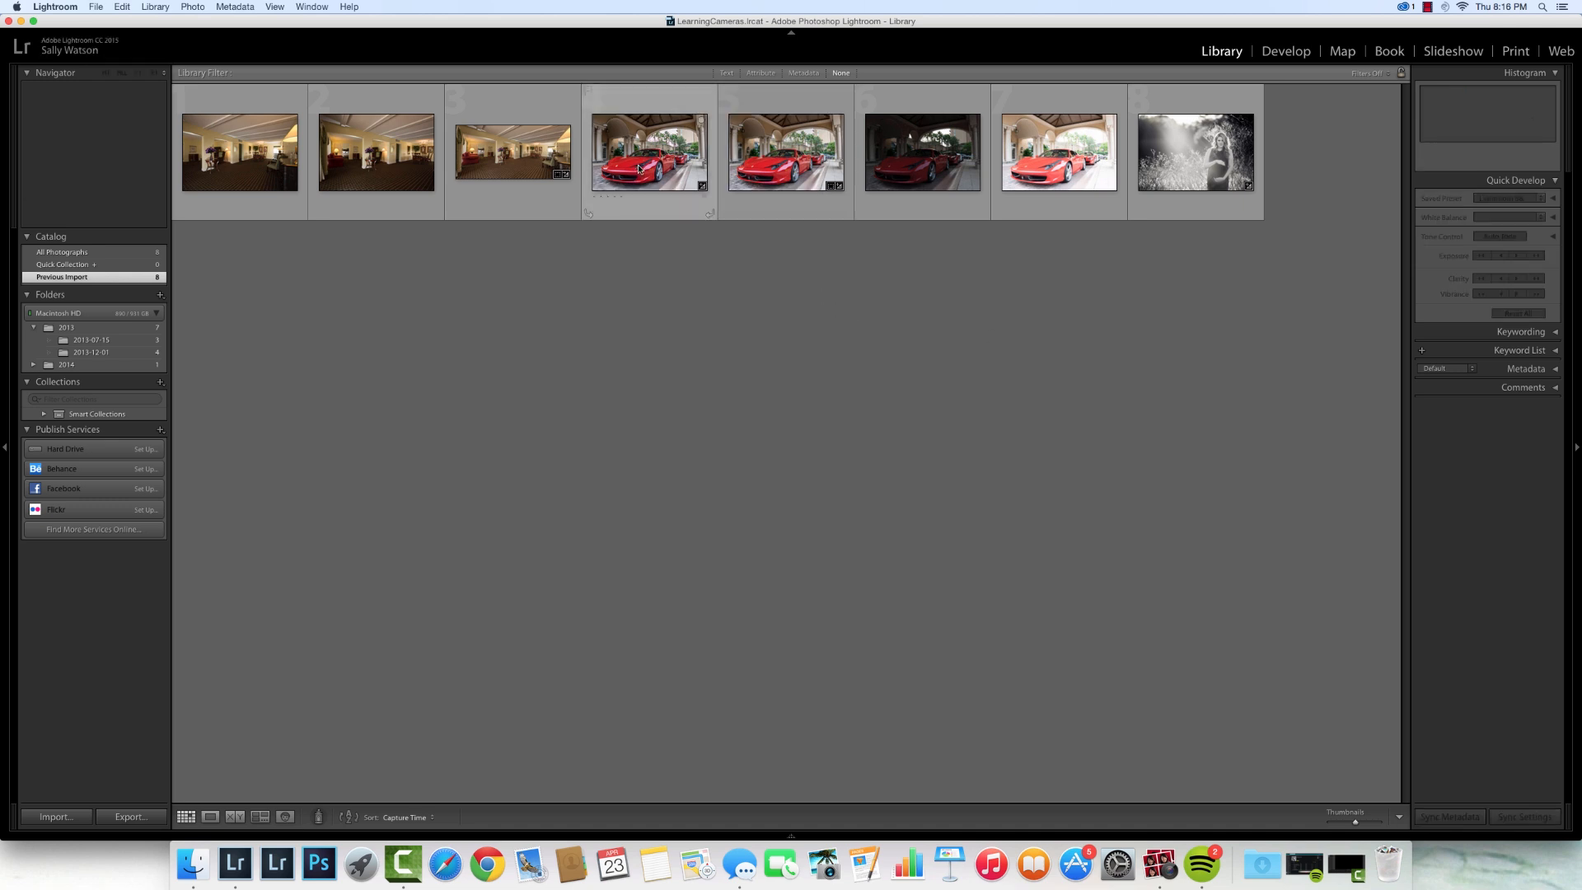
pyautogui.doubleClick(649, 153)
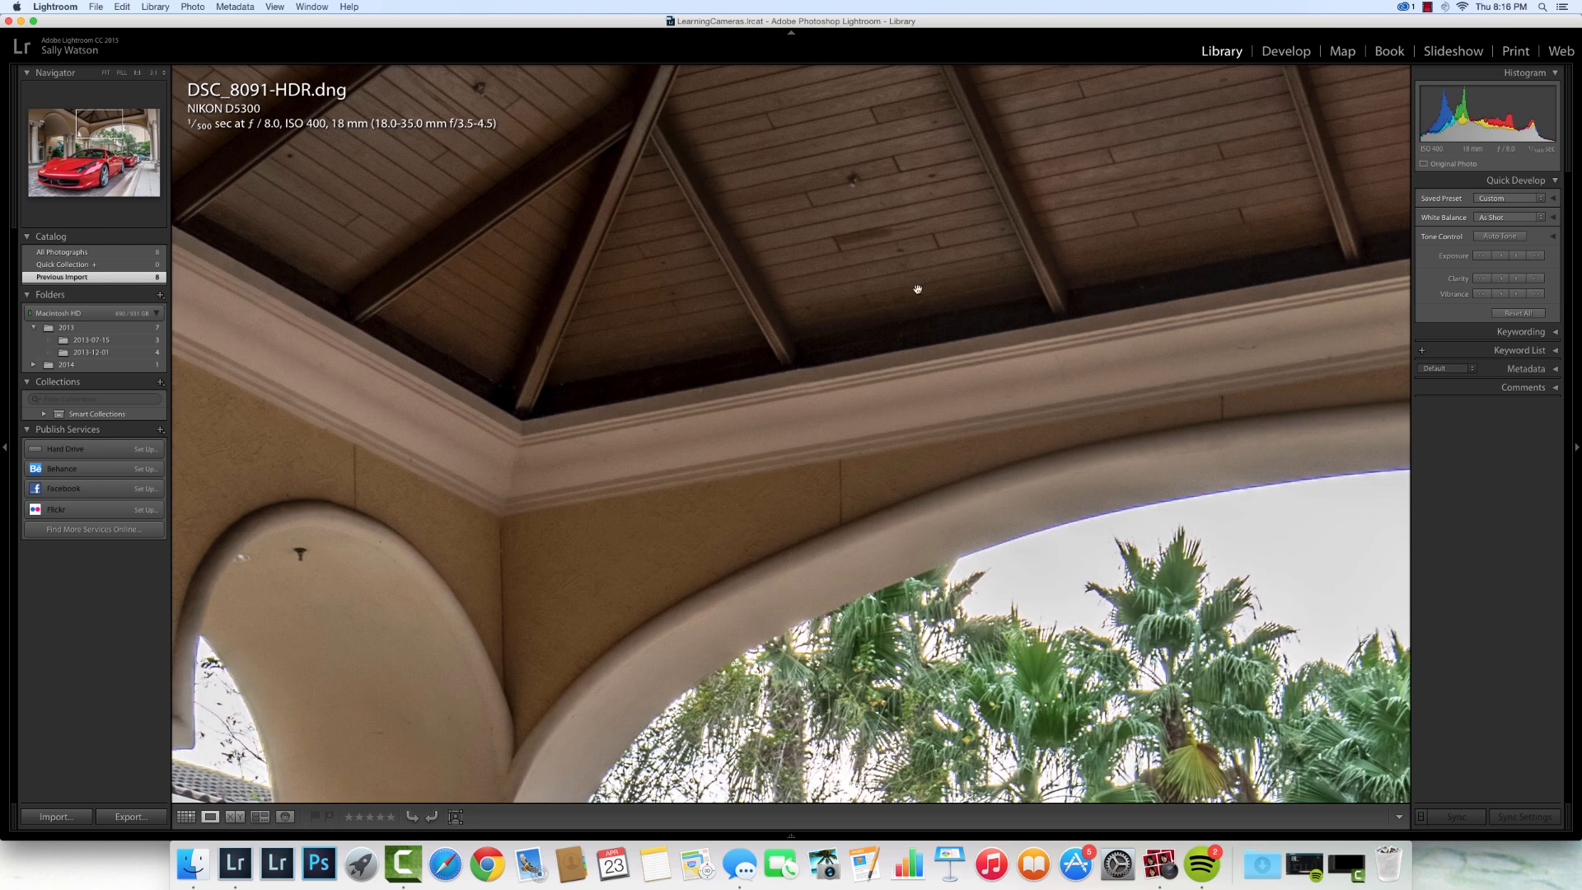
pyautogui.click(185, 817)
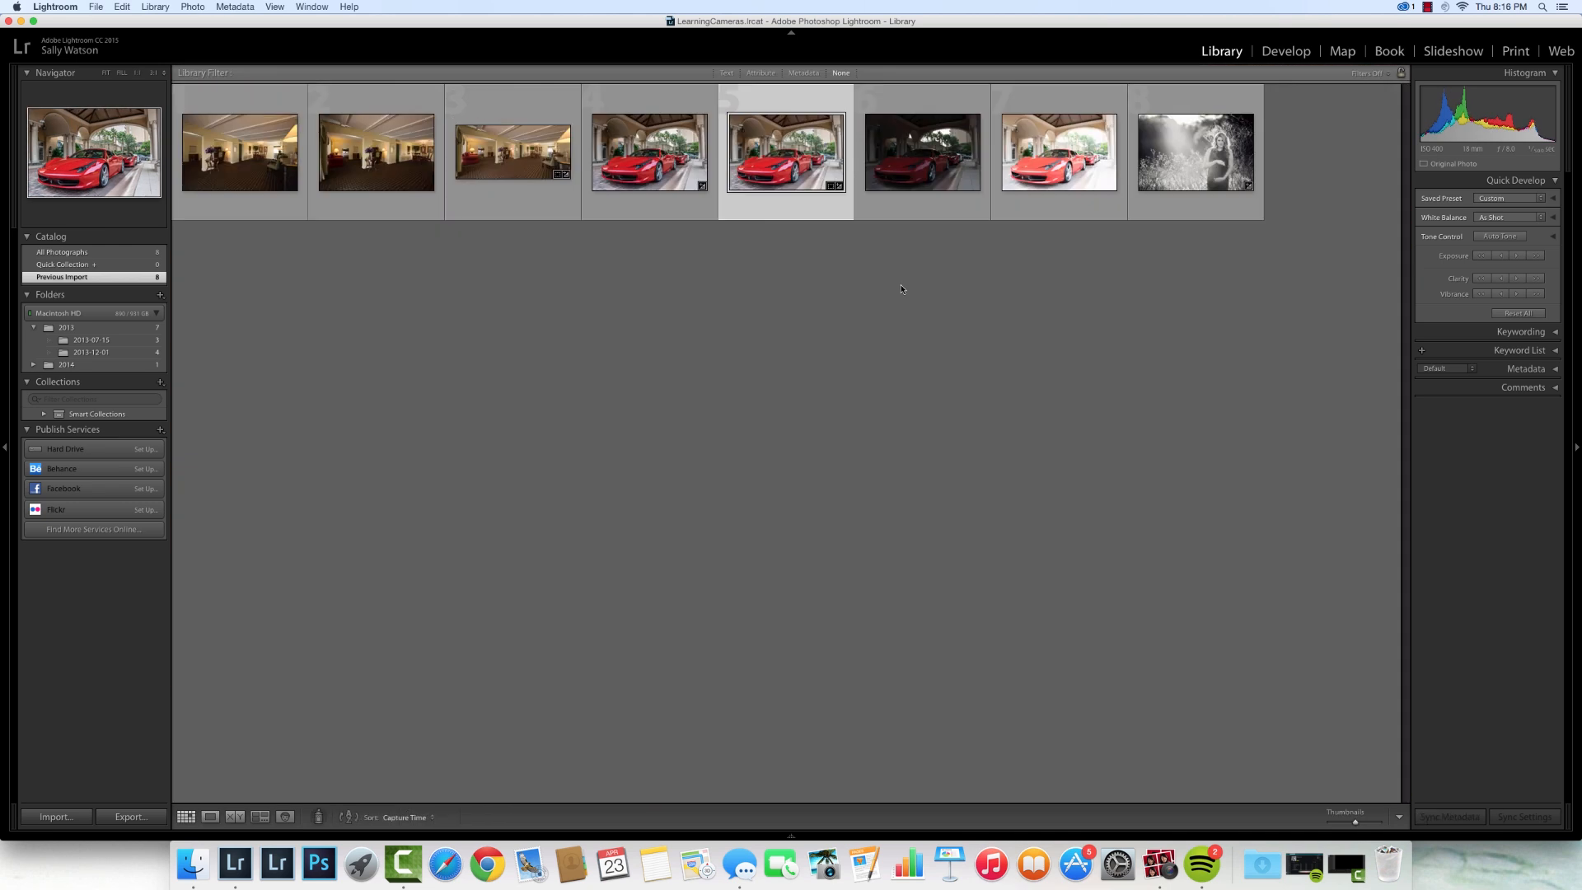